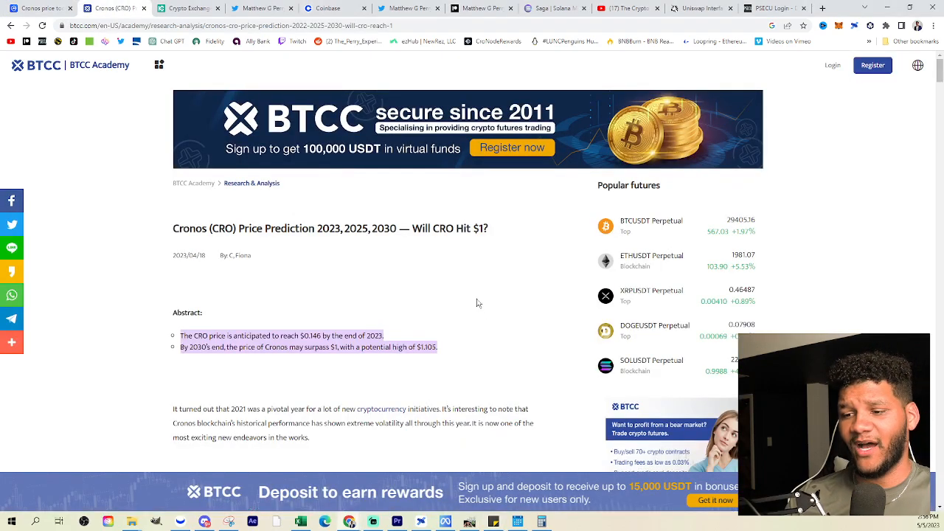
scroll("down", 3)
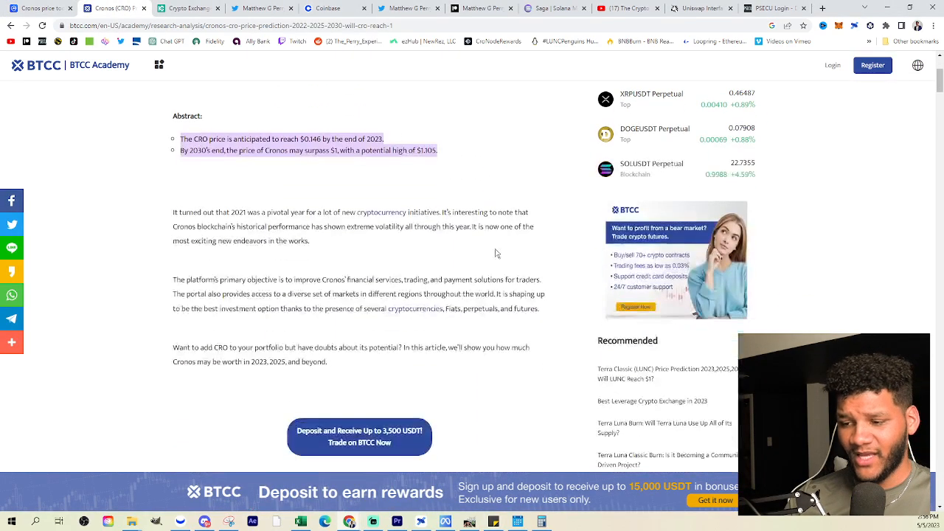
scroll("down", 3)
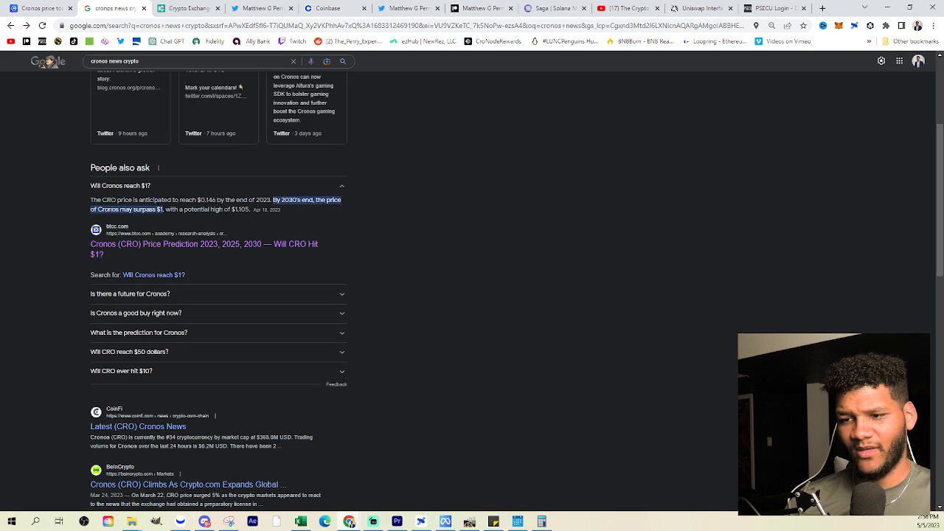
mouse_move(264, 220)
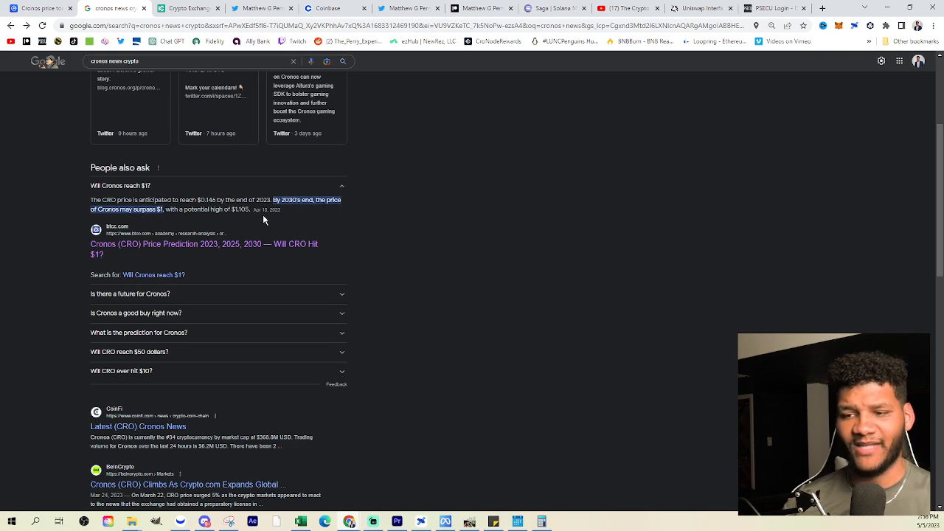